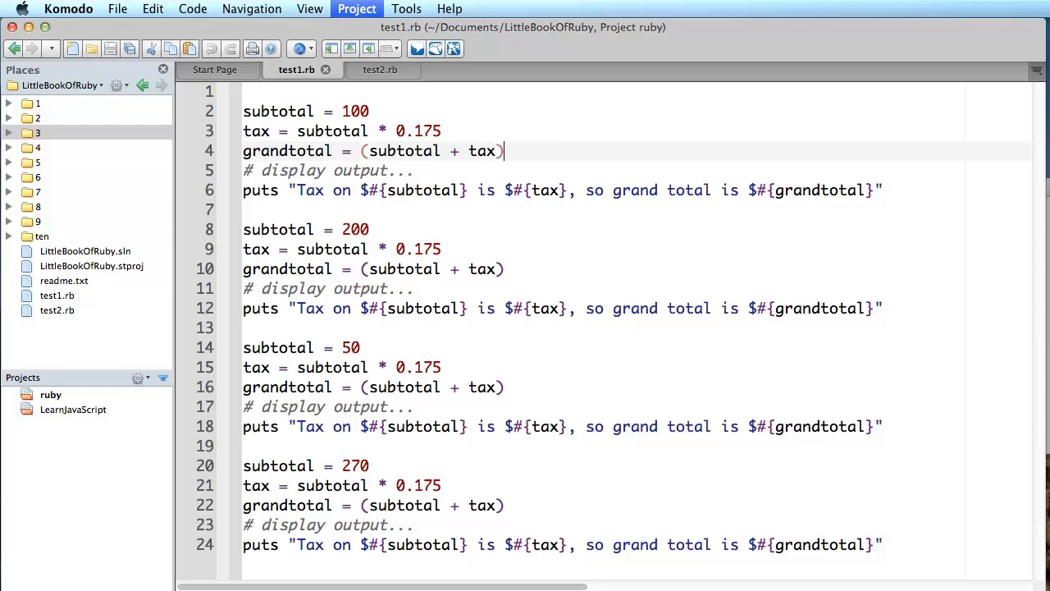
- Show test2.rb with its calcTotals method handling subtotals 100, 200, 50 and 270
{"action": "left_click_drag", "start_coordinate": [243, 131], "coordinate": [883, 318]}
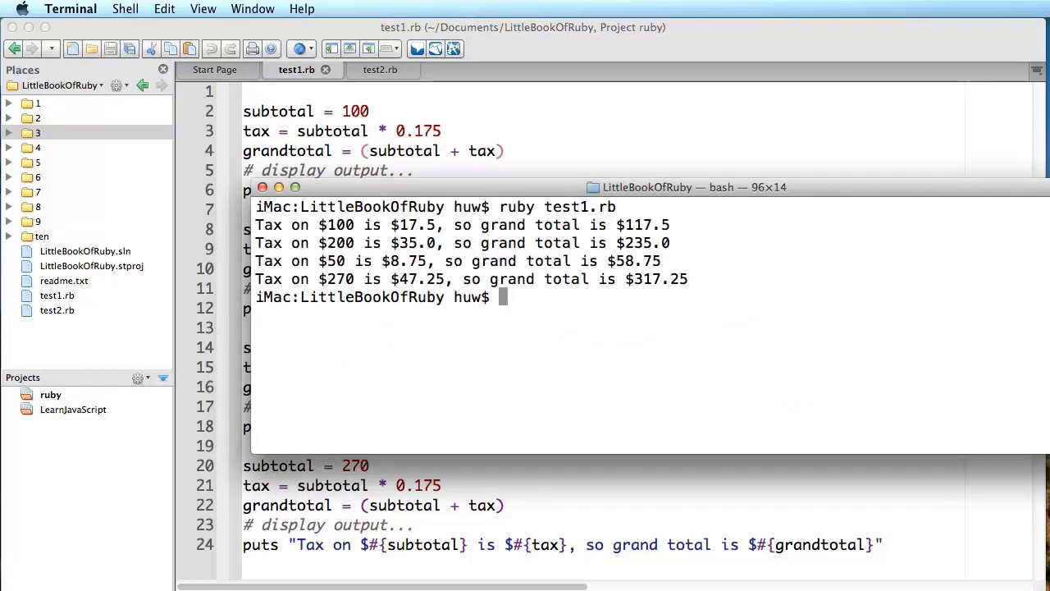
{"action": "mouse_move", "coordinate": [918, 124]}
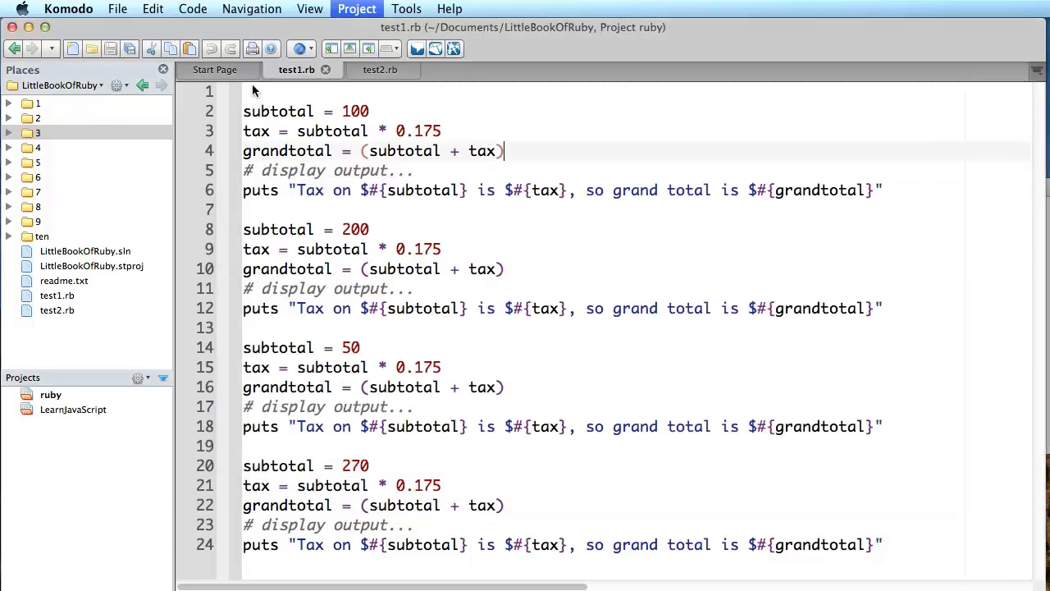
{"action": "left_click", "coordinate": [374, 69]}
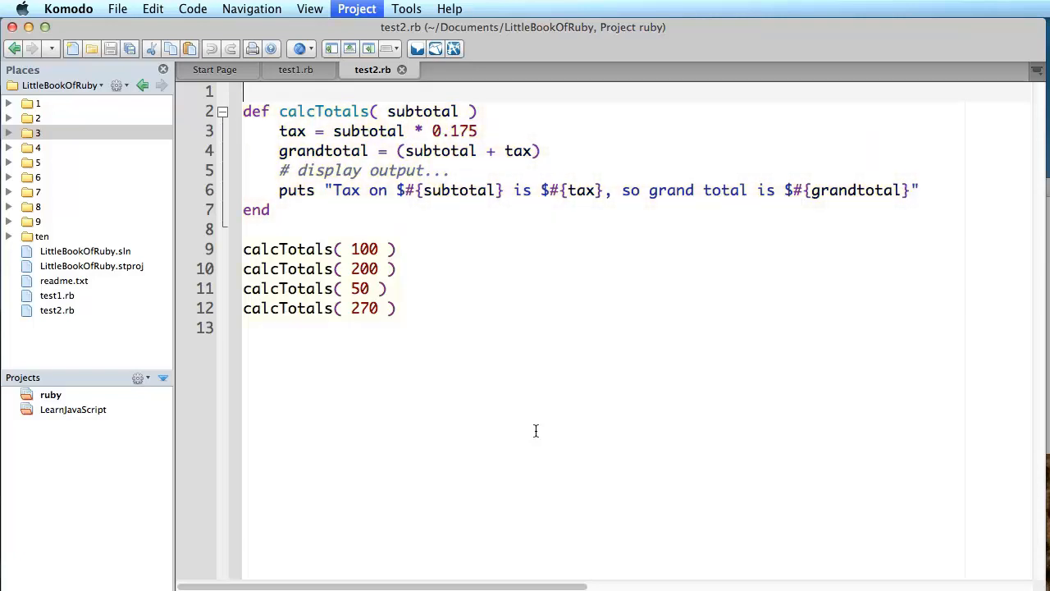
{"action": "left_click_drag", "start_coordinate": [243, 249], "coordinate": [395, 309]}
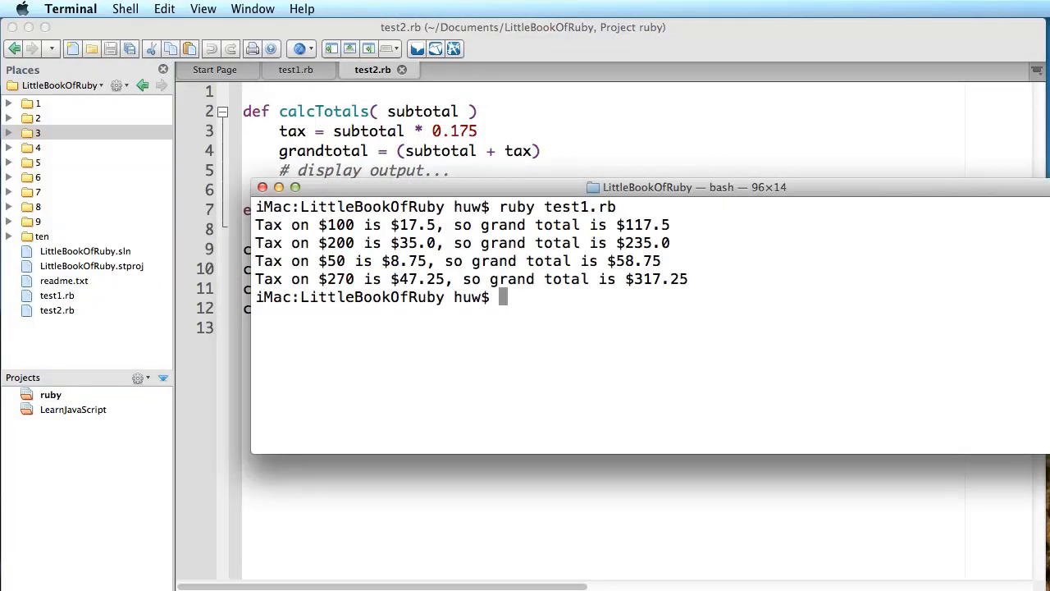
- Run the Ruby script from the terminal and get the four tax and grand total lines
{"action": "type", "text": "ruby test1.rb"}
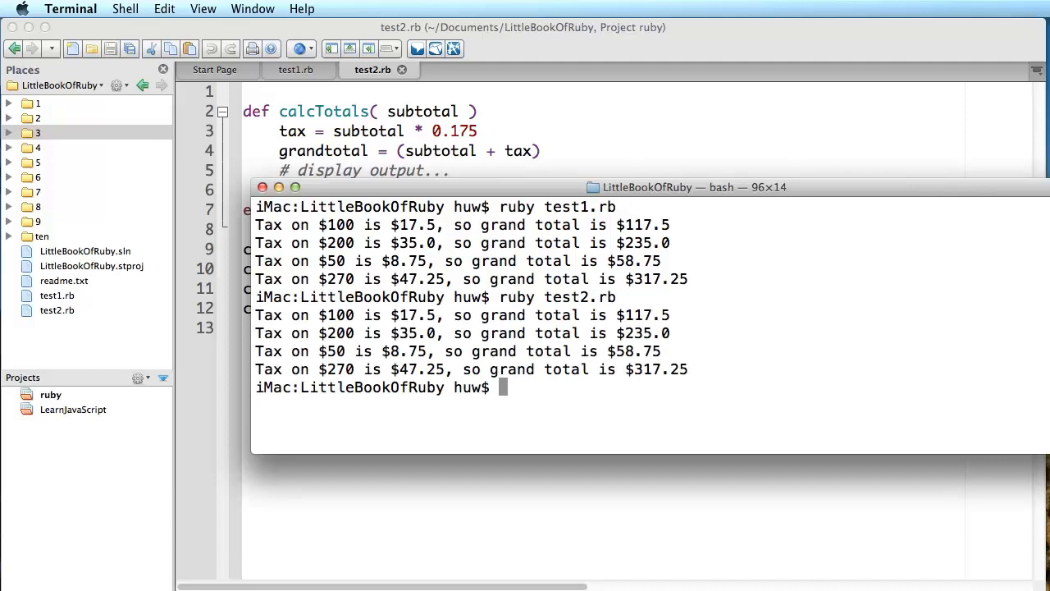
{"action": "mouse_move", "coordinate": [908, 141]}
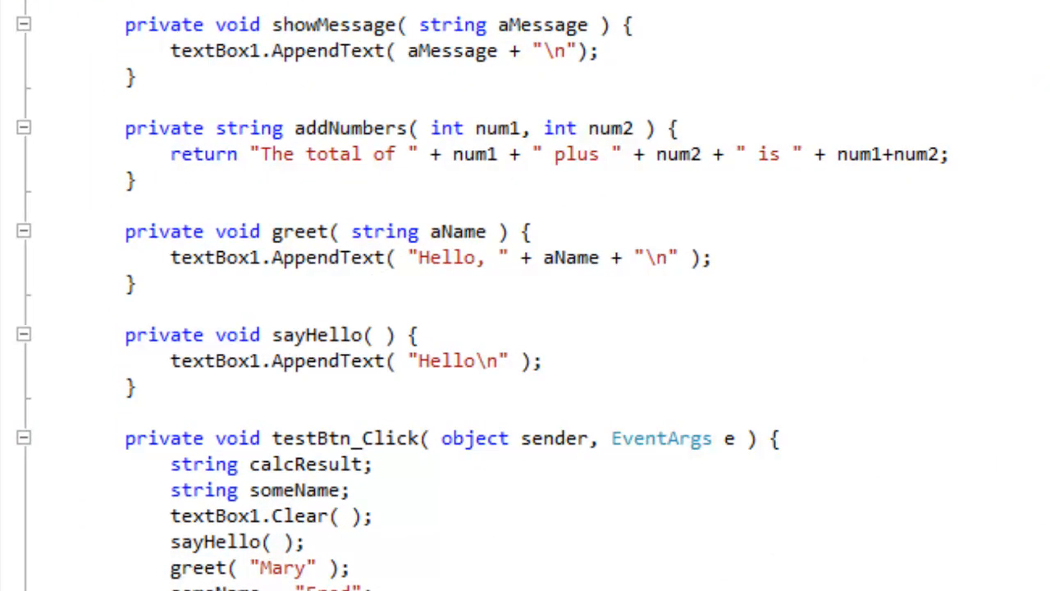
- Bring up the C# source defining showMessage, addNumbers, greet and sayHello
{"action": "double_click", "coordinate": [236, 230]}
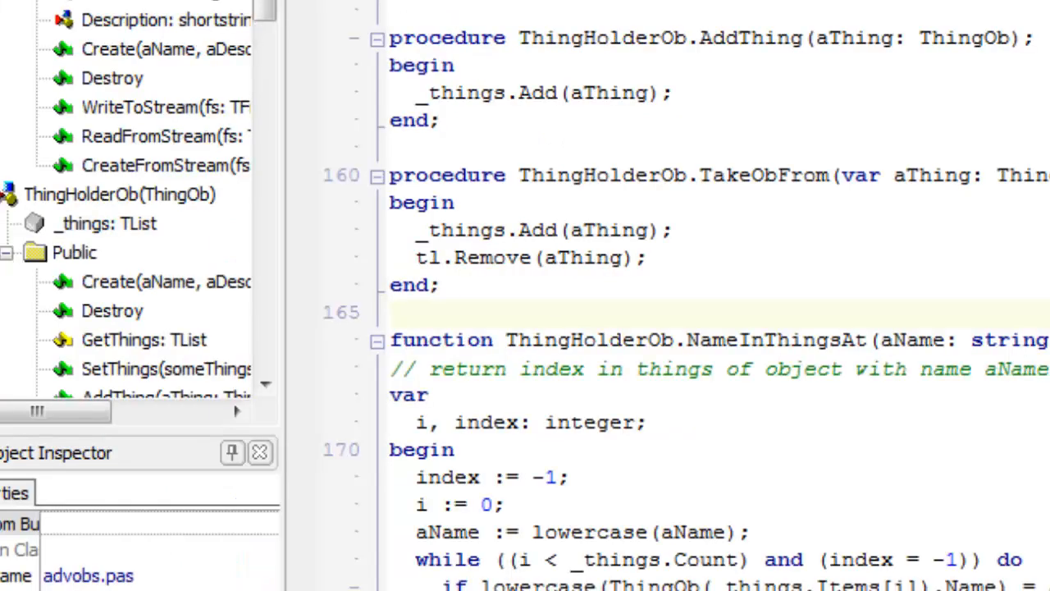
- Show advobs.pas at the ThingHolderOb procedures and the NameInThingsAt function
{"action": "double_click", "coordinate": [450, 174]}
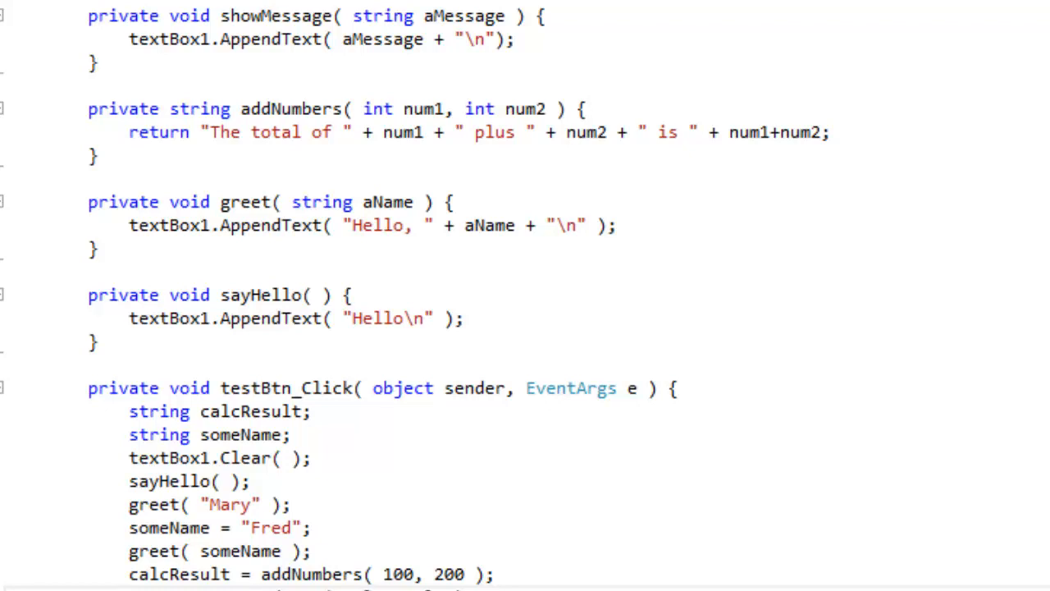
- Call out the string return type of addNumbers in the C# code
{"action": "double_click", "coordinate": [158, 132]}
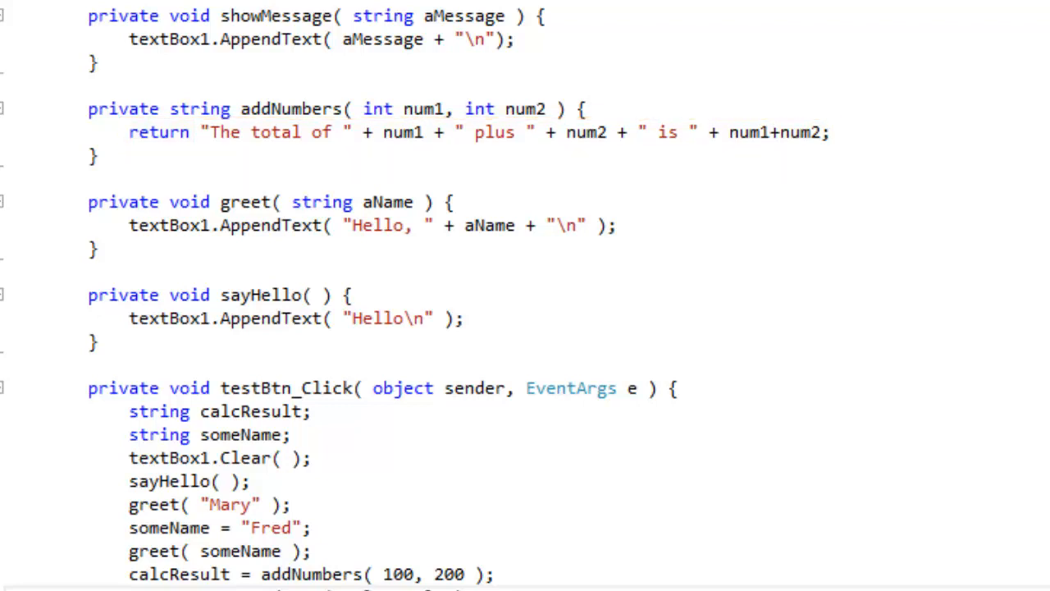
{"action": "double_click", "coordinate": [200, 108]}
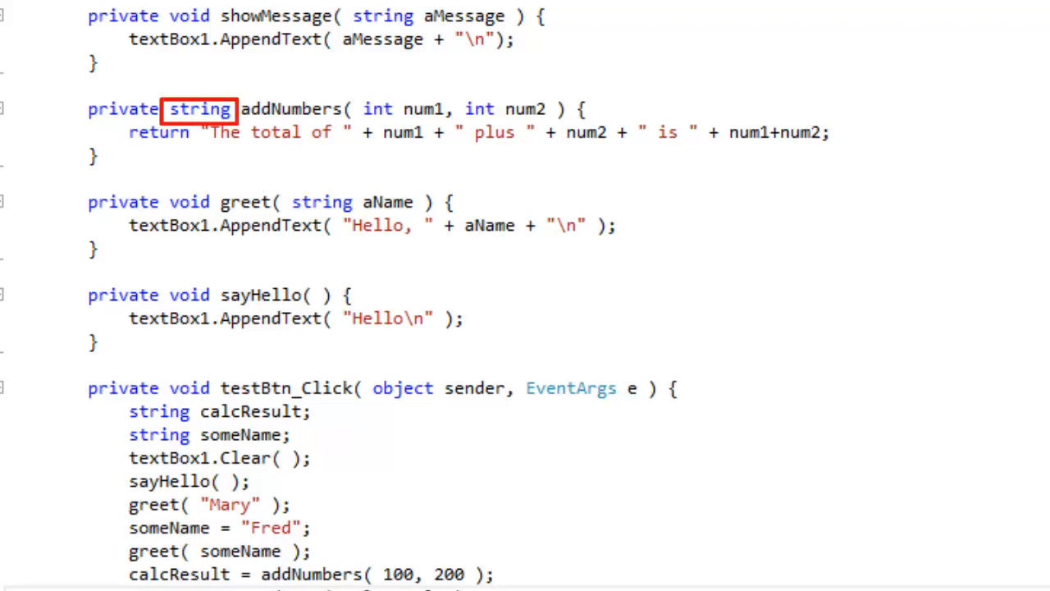